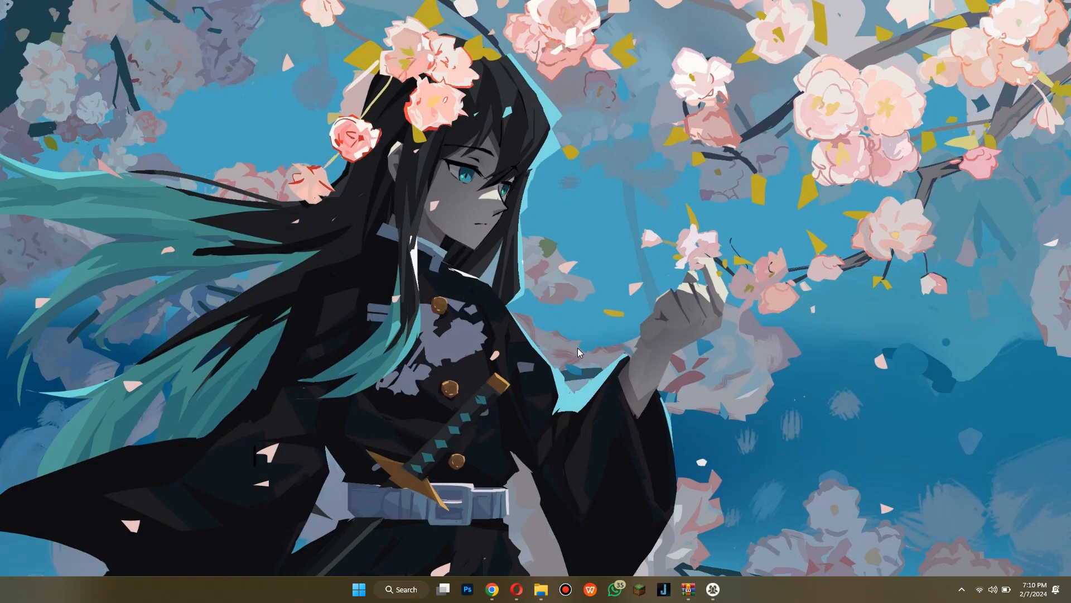
pyautogui.moveTo(561, 414)
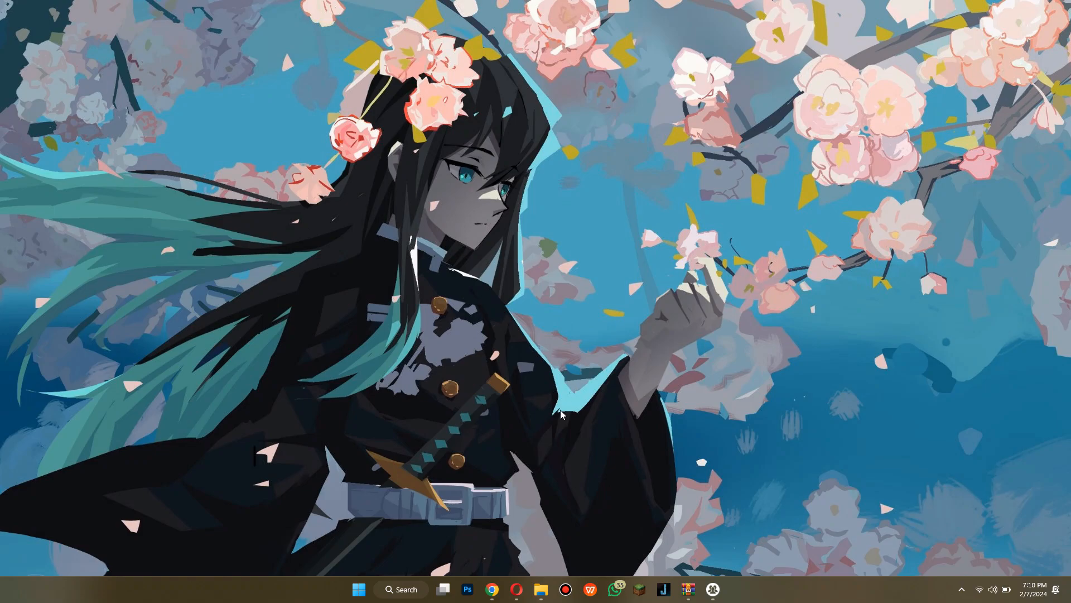
# - Download Roblox.Account.Manager.3.6.1.zip from the project's latest GitHub release
pyautogui.click(491, 588)
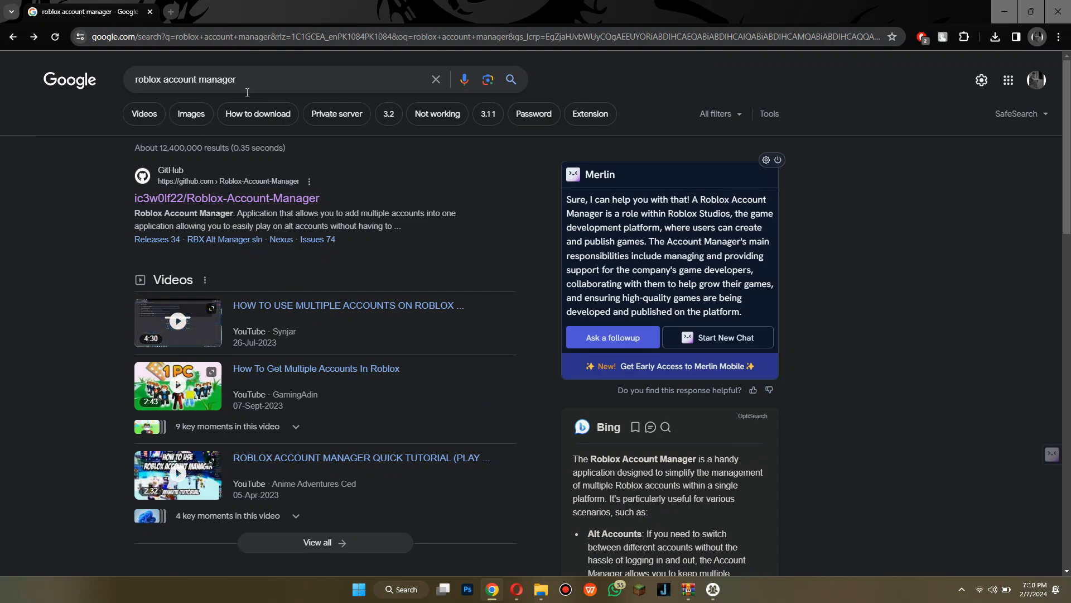
pyautogui.click(226, 197)
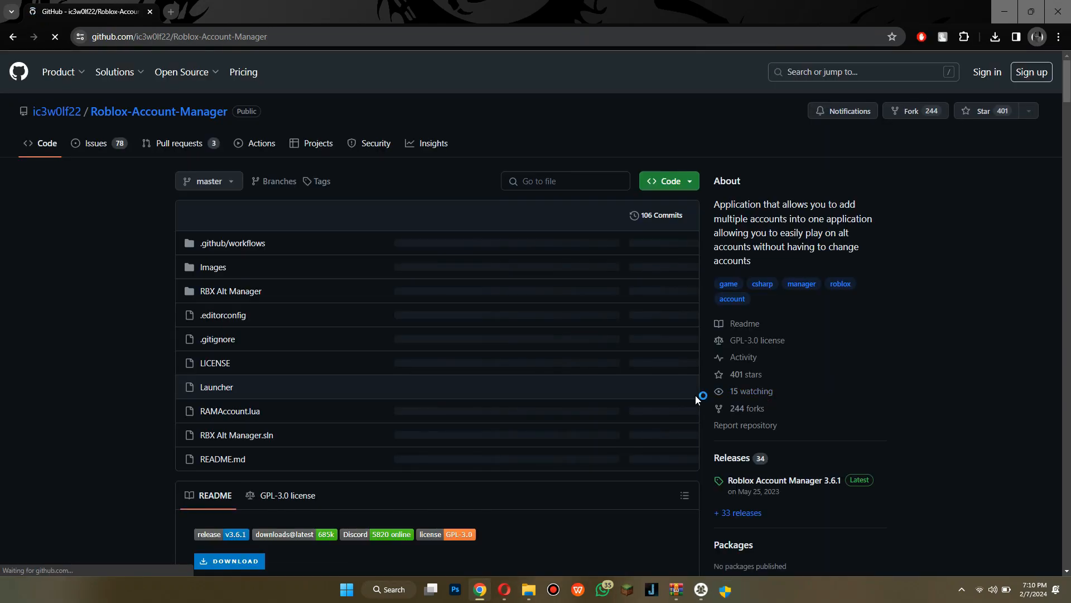
pyautogui.click(783, 479)
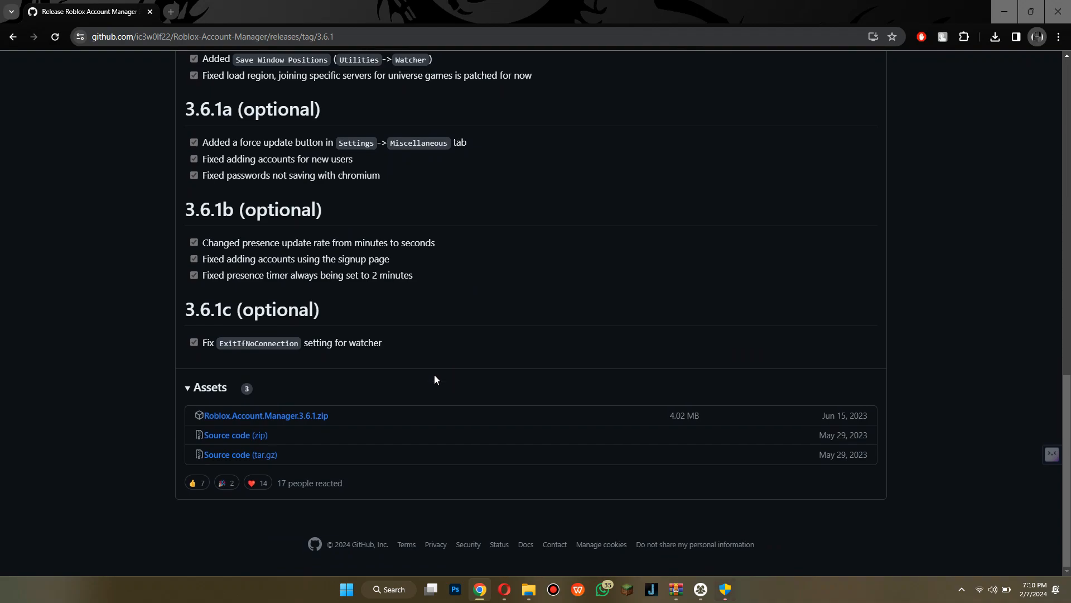
pyautogui.click(995, 37)
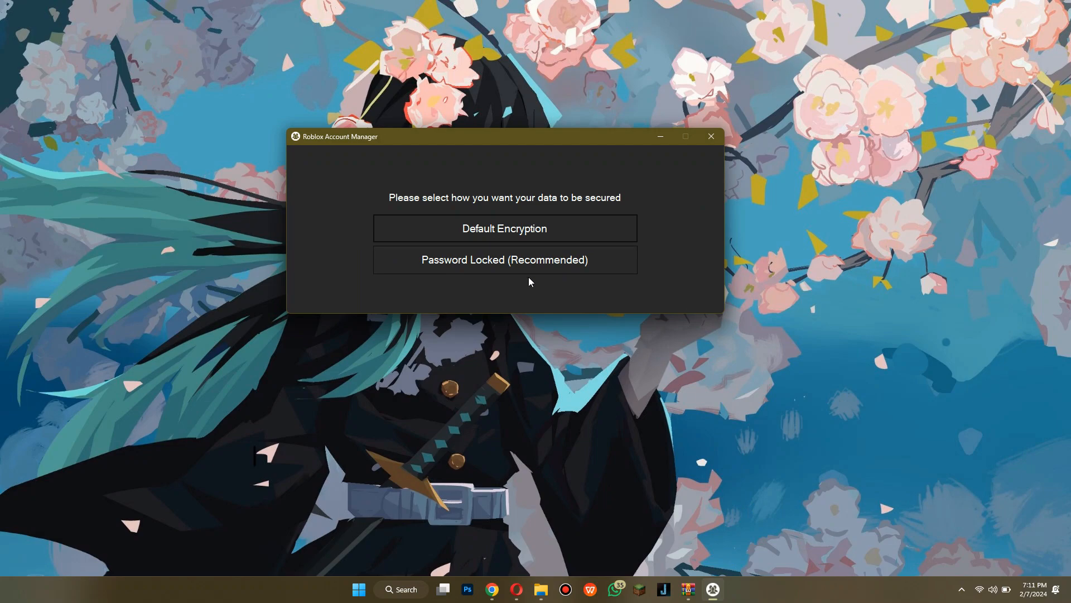
# - Choose Password Locked (Recommended) protection, set a password, and continue
pyautogui.click(505, 259)
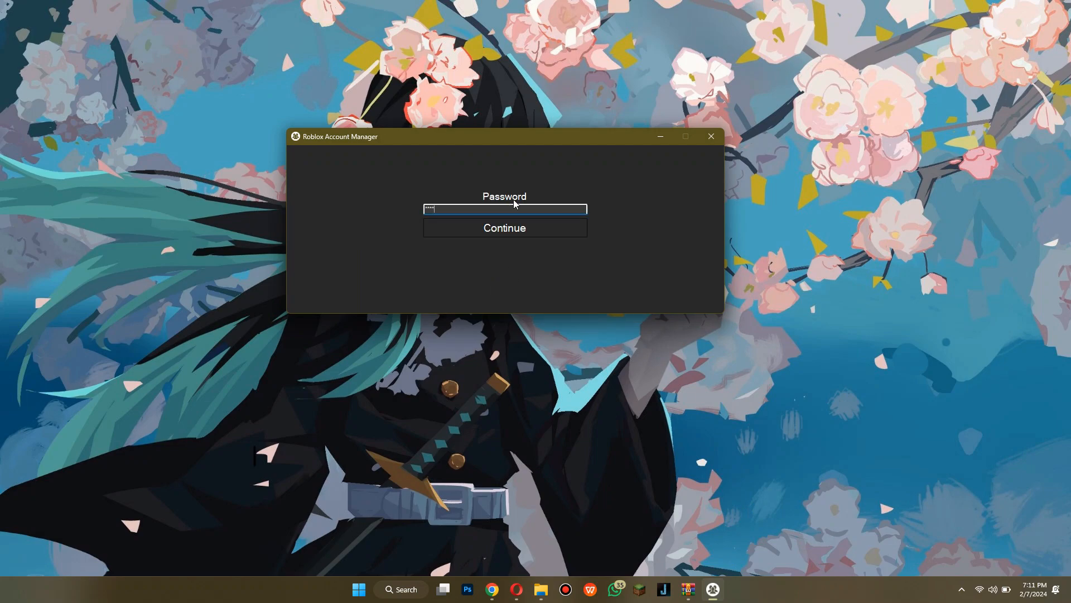
pyautogui.moveTo(549, 311)
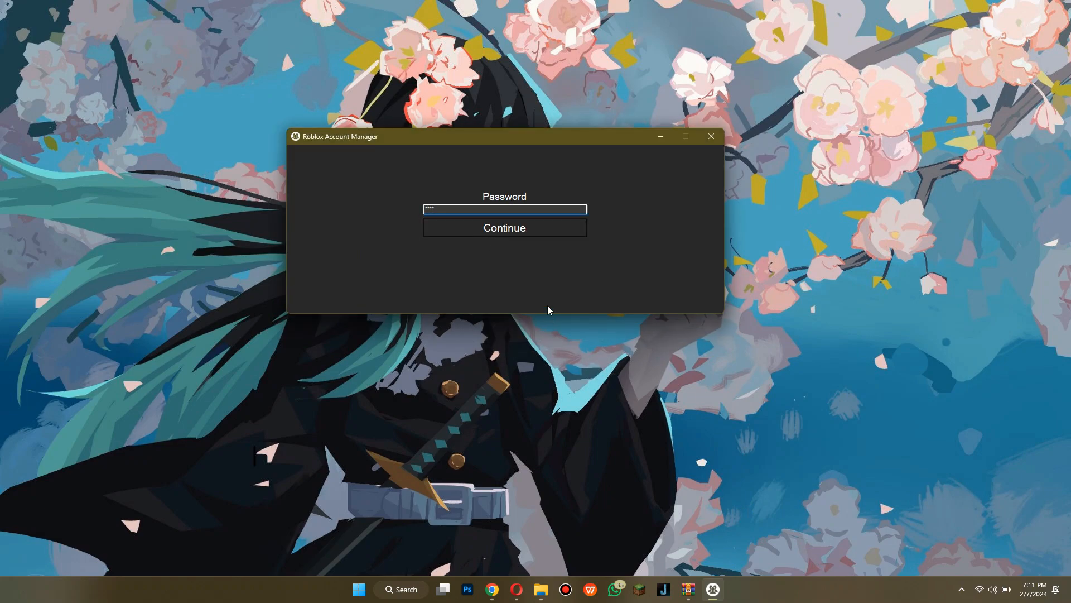
pyautogui.click(504, 227)
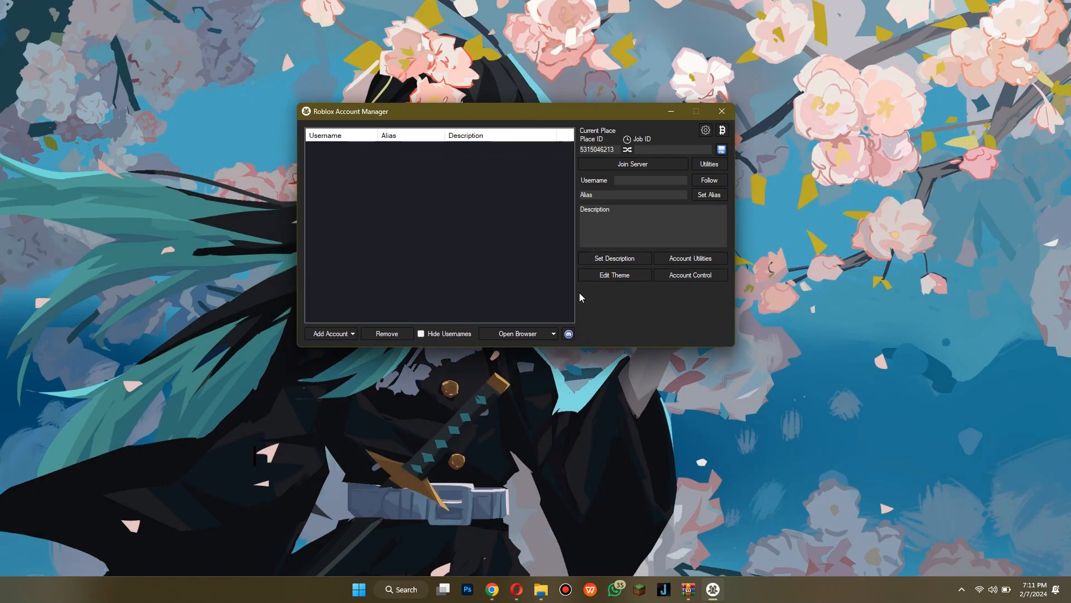
pyautogui.moveTo(355, 333)
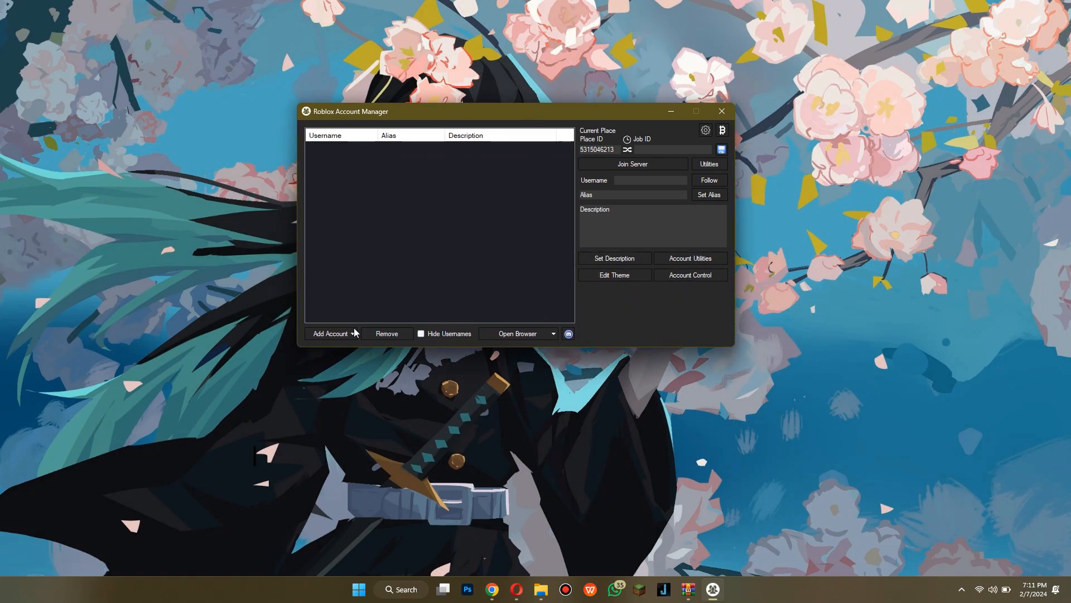
# - Use Add Account to log in through the Roblox login page
pyautogui.click(517, 334)
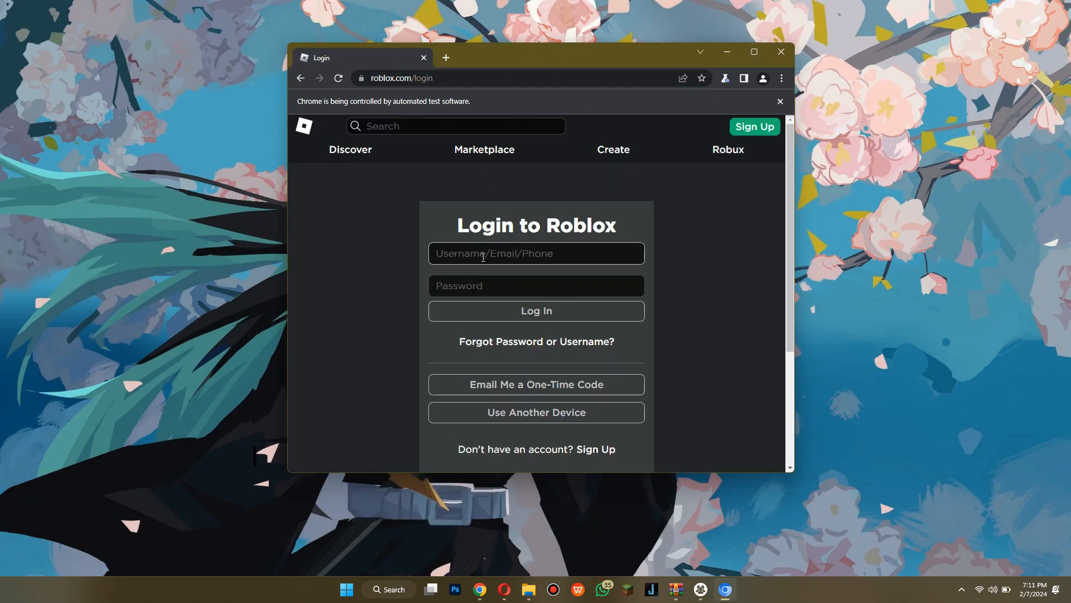
pyautogui.write('type=Server')
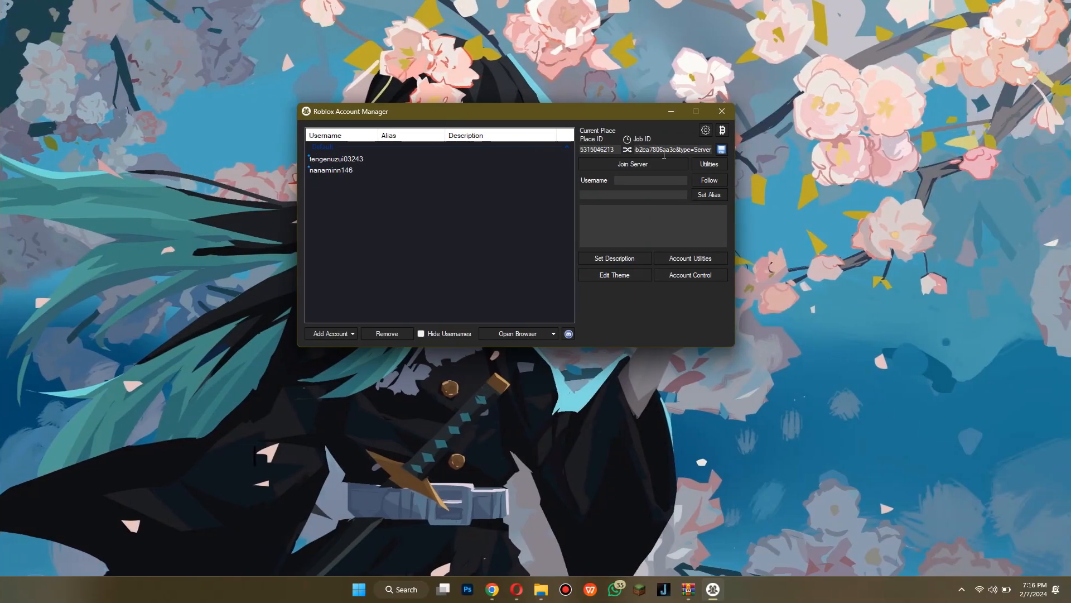
# - Open Settings and tick Multi Roblox on the General tab
pyautogui.click(705, 131)
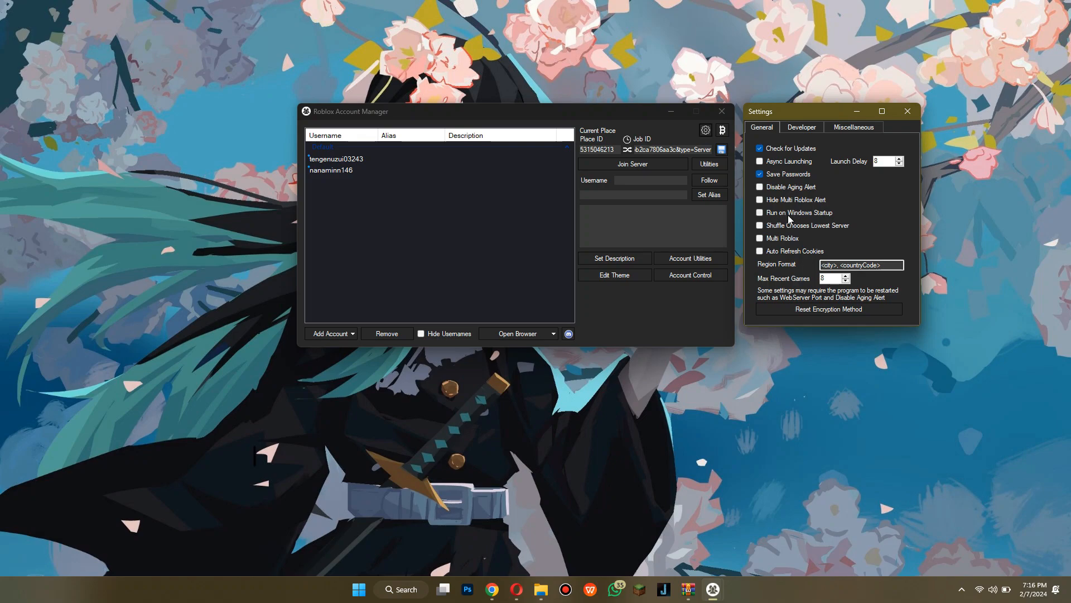
pyautogui.click(760, 238)
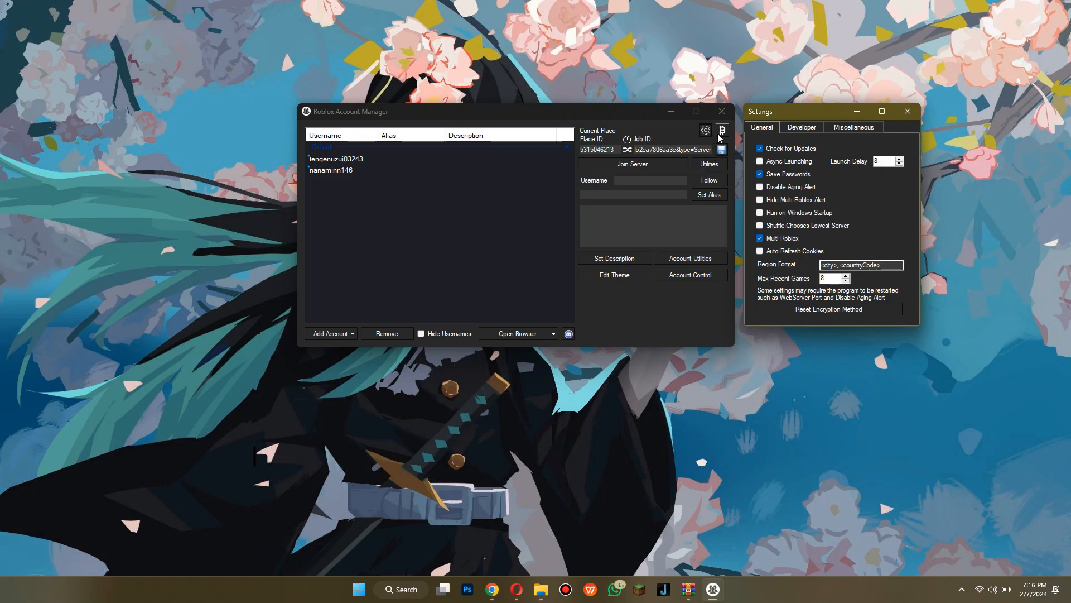
pyautogui.moveTo(875, 143)
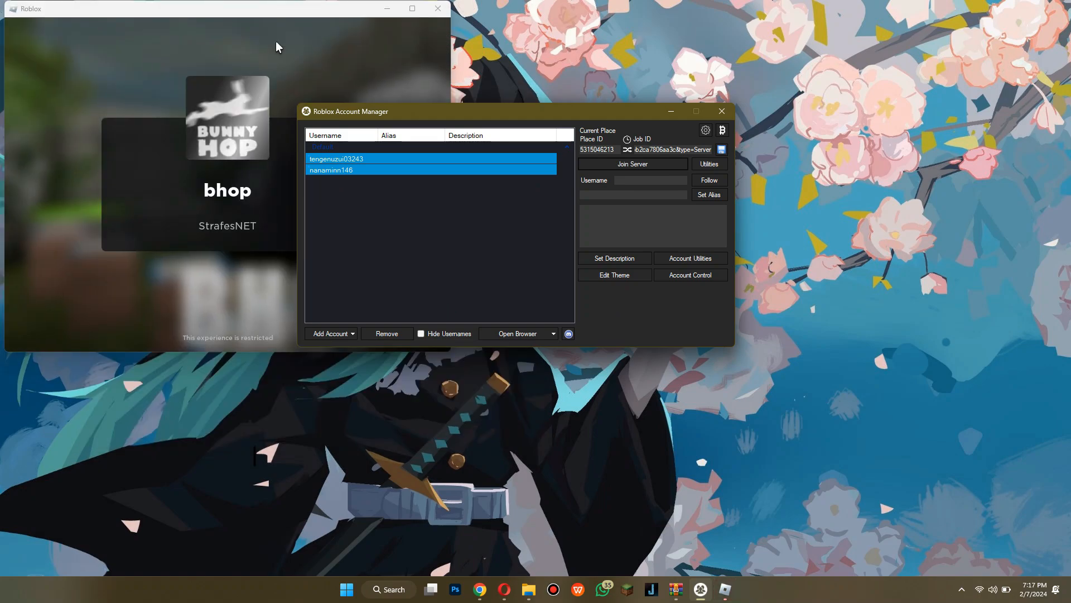
# - Bring the bhop Roblox game window forward after joining with both accounts
pyautogui.click(225, 192)
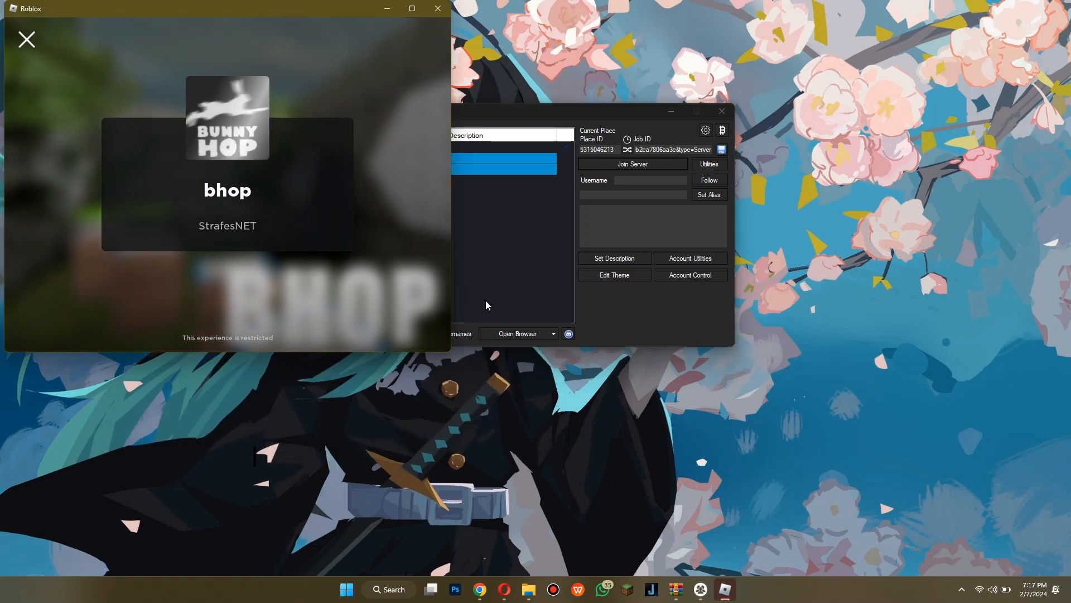